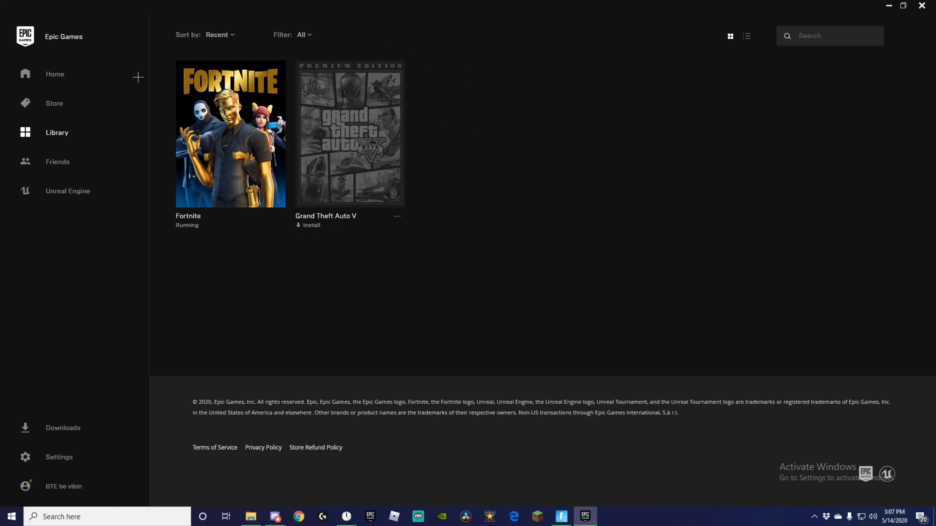
# - Browse to the store's Free Games section where Grand Theft Auto V is offered free until May 21
pyautogui.click(55, 74)
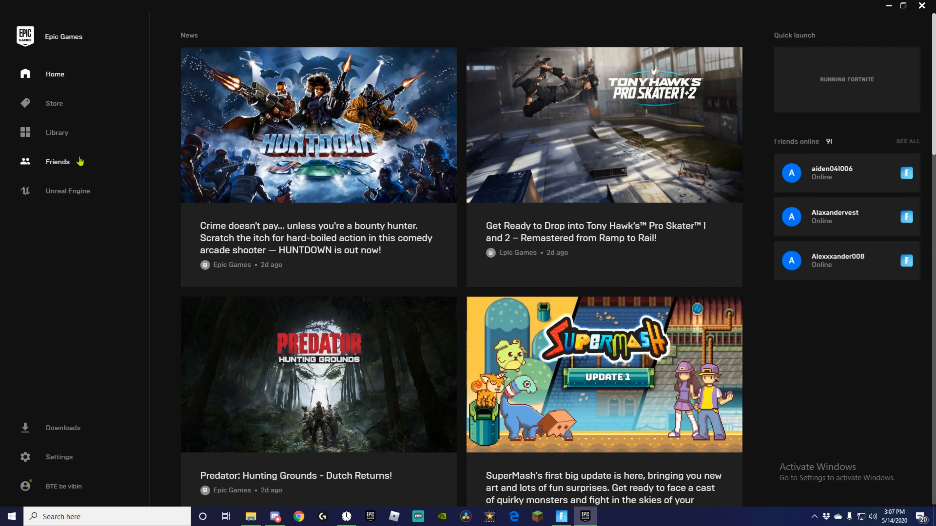
pyautogui.click(54, 103)
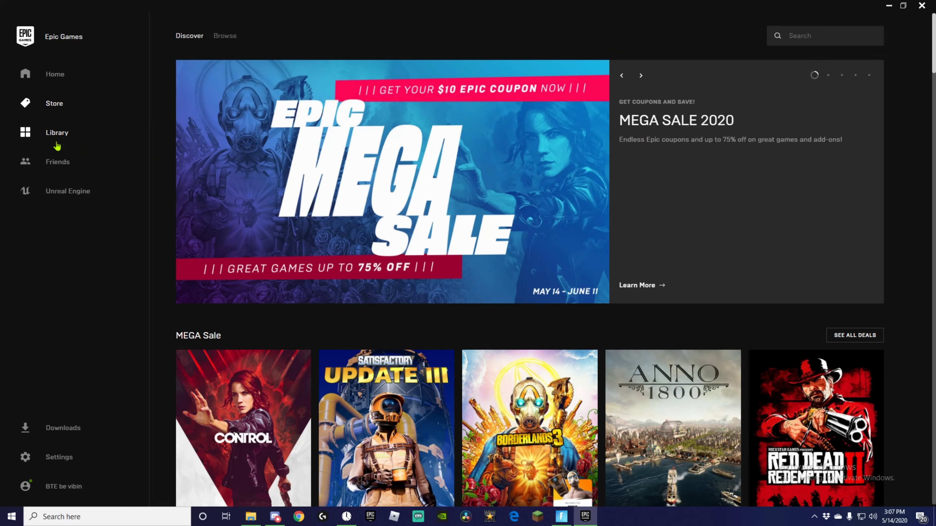
pyautogui.click(56, 132)
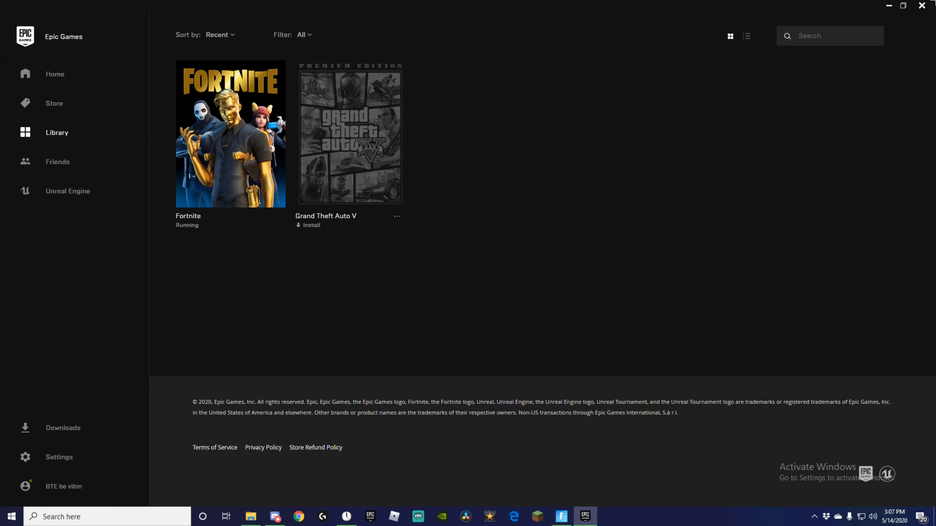
pyautogui.moveTo(917, 18)
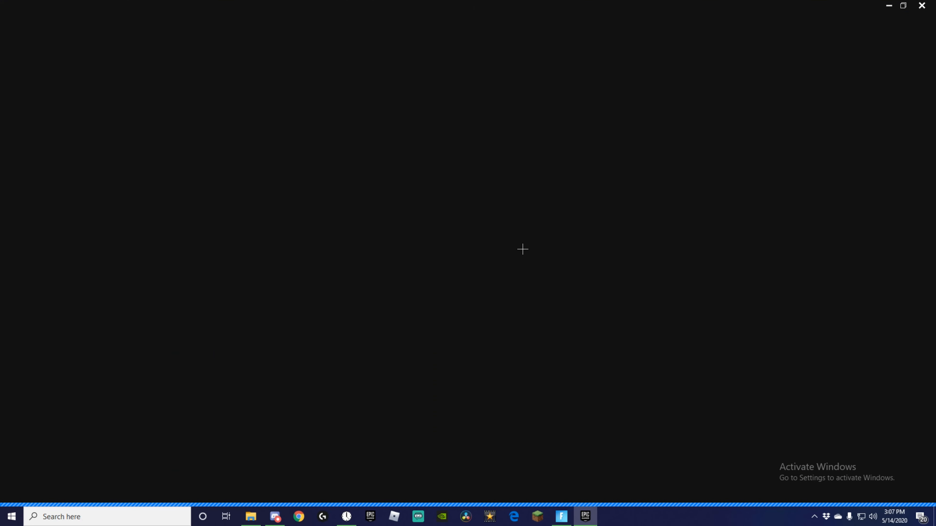
pyautogui.click(585, 519)
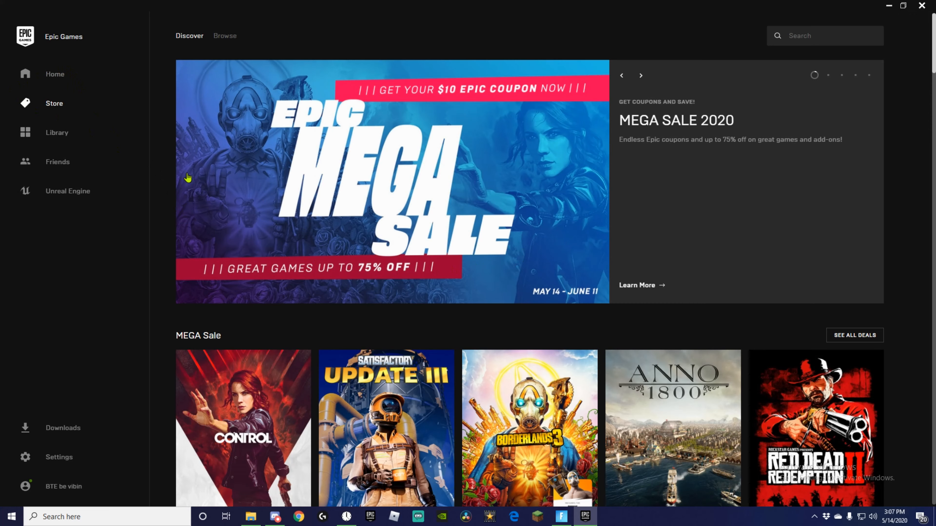
pyautogui.scroll(-3)
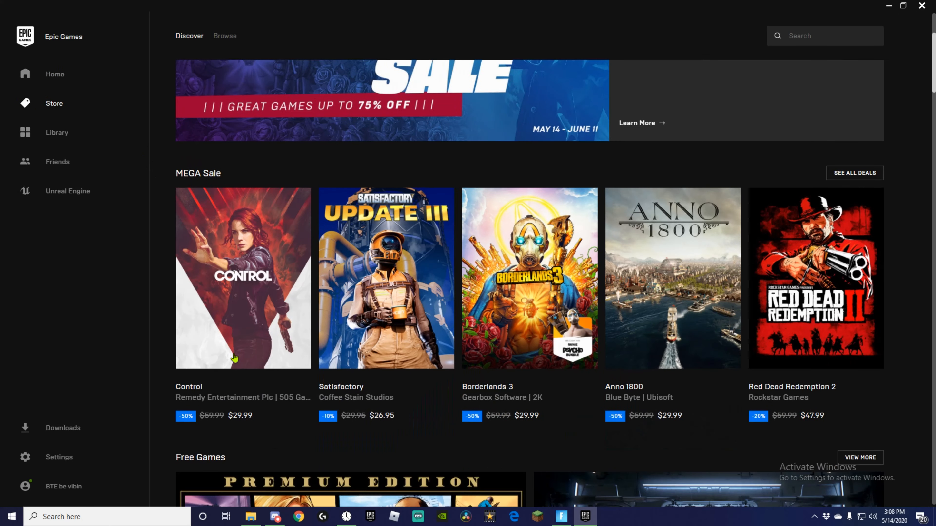
pyautogui.scroll(-3)
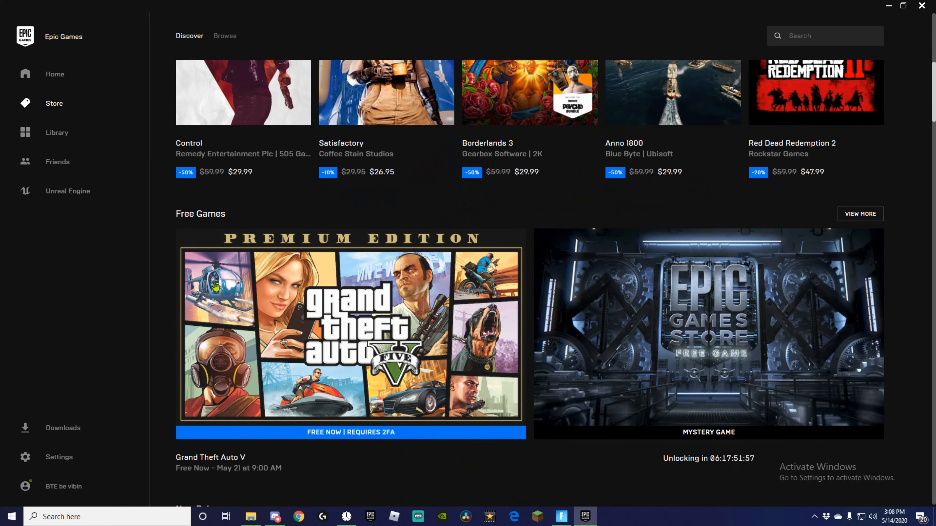
pyautogui.moveTo(472, 444)
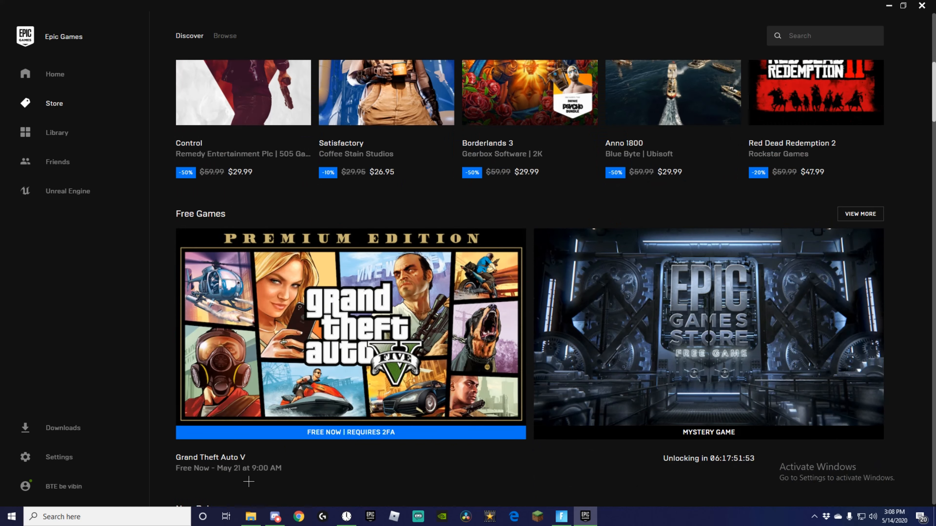
pyautogui.moveTo(372, 482)
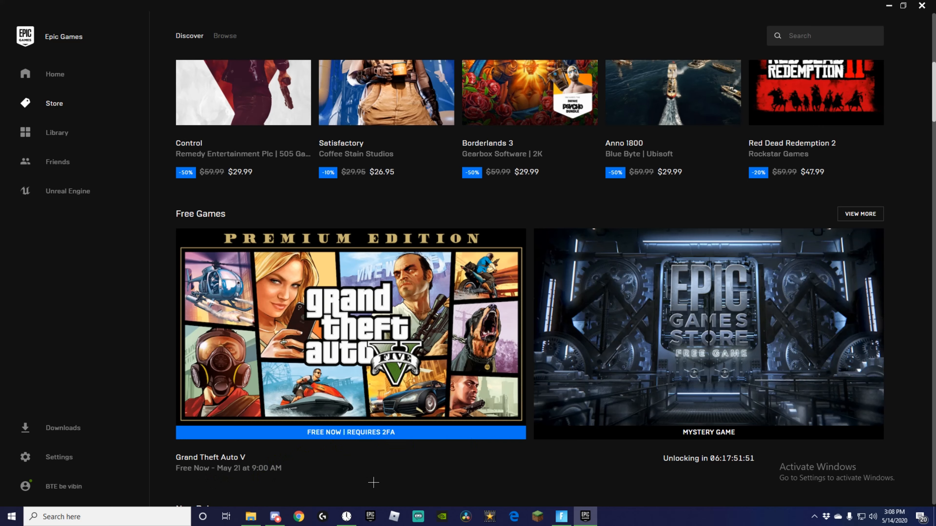
pyautogui.moveTo(266, 480)
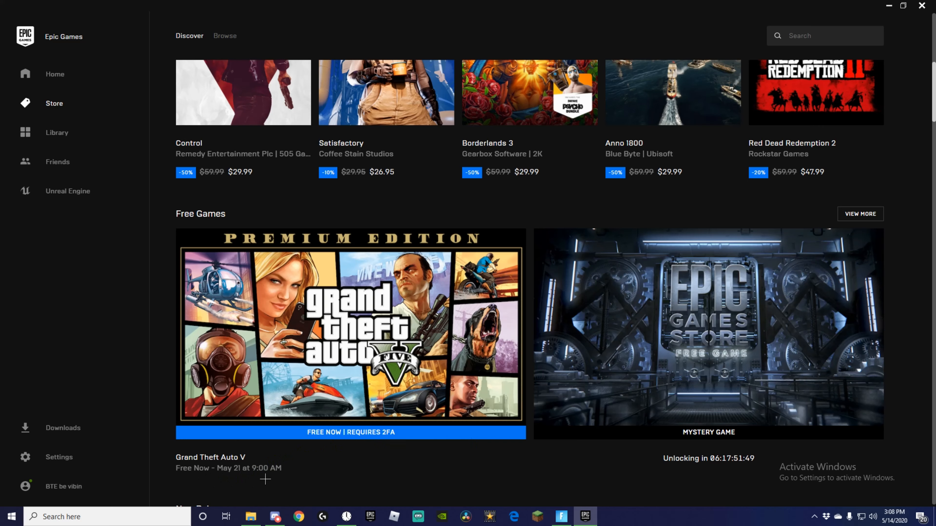
pyautogui.moveTo(701, 466)
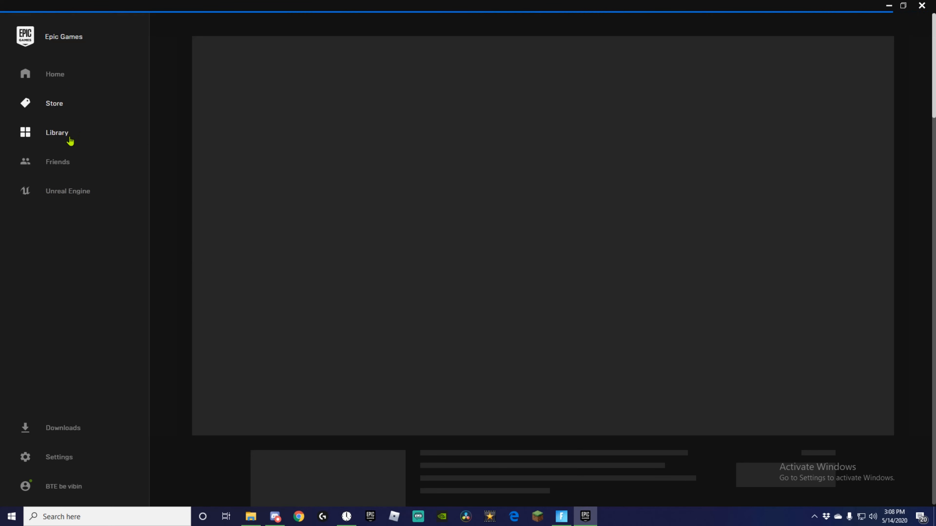
# - Search the store for 'G' and reach the Grand Theft Auto V Premium Edition page
pyautogui.click(54, 74)
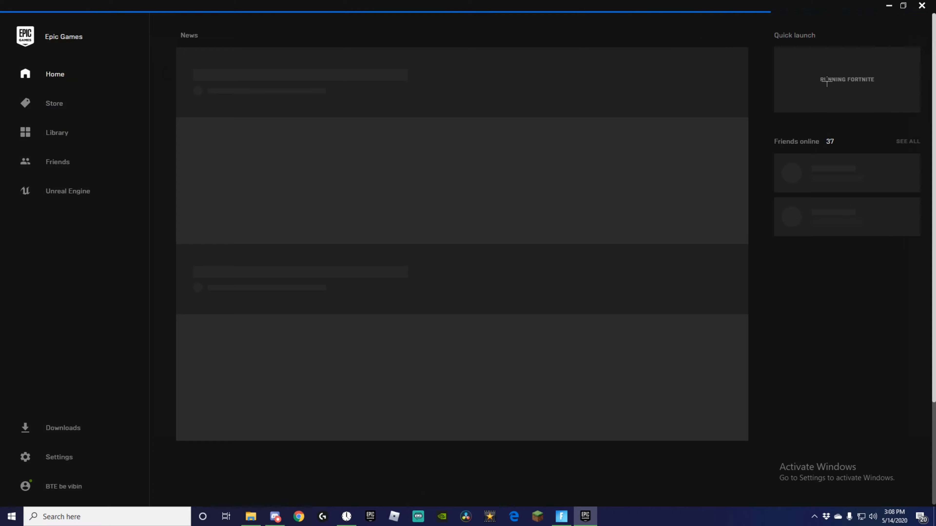
pyautogui.click(54, 104)
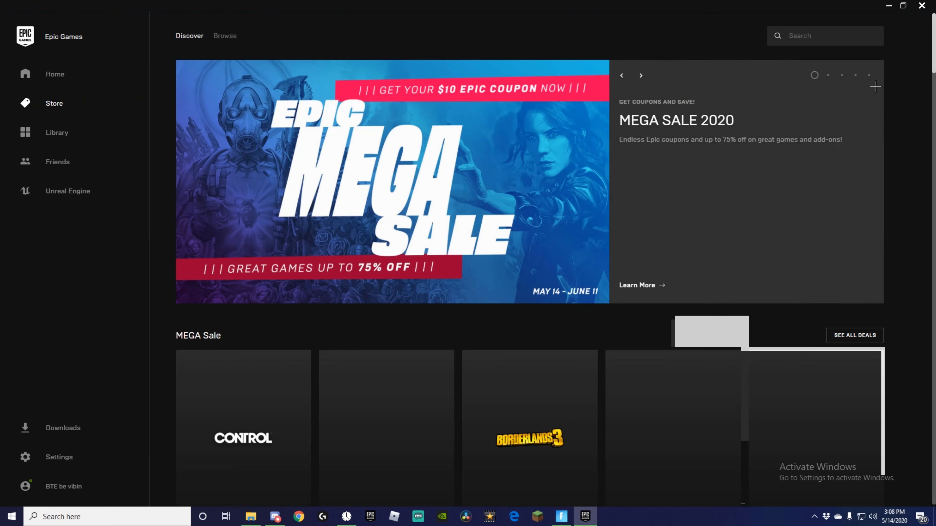
pyautogui.write('G')
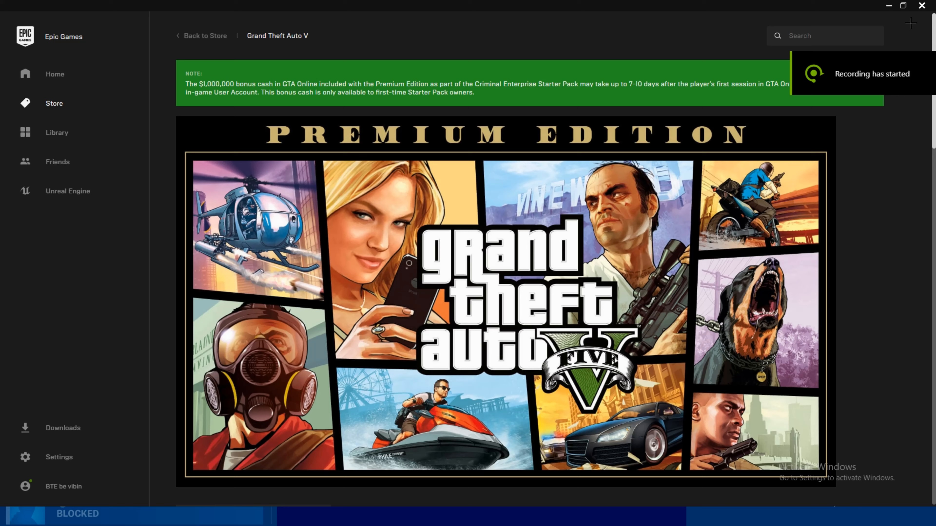
# - See the Owned button on the Grand Theft Auto V page, then return to the library
pyautogui.scroll(-3)
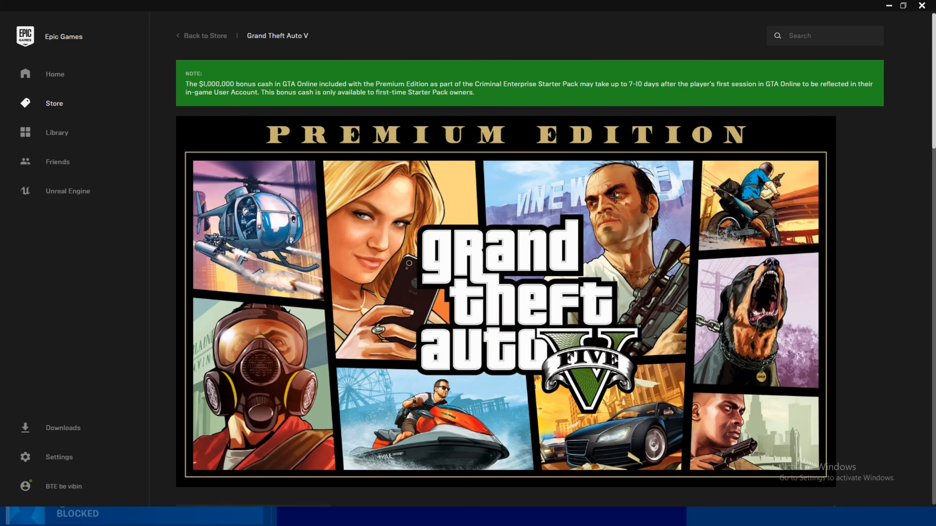
pyautogui.scroll(-3)
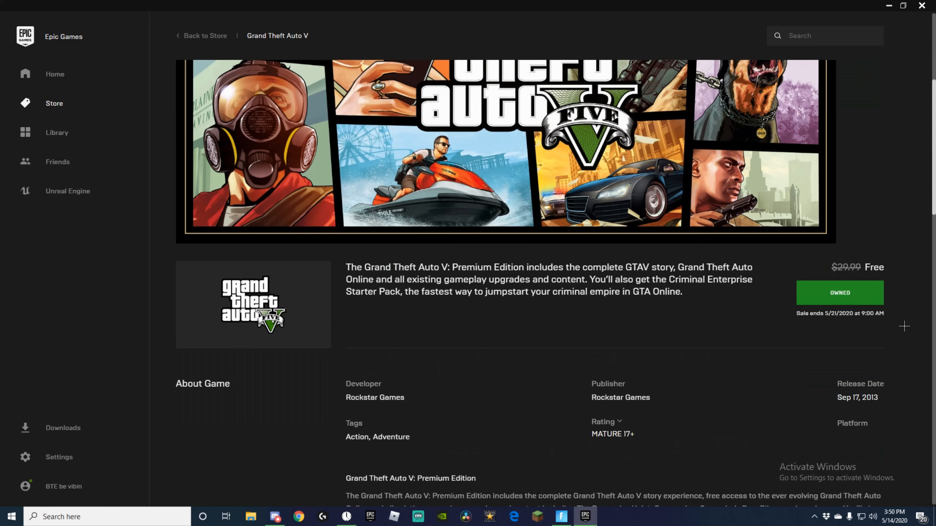
pyautogui.doubleClick(873, 267)
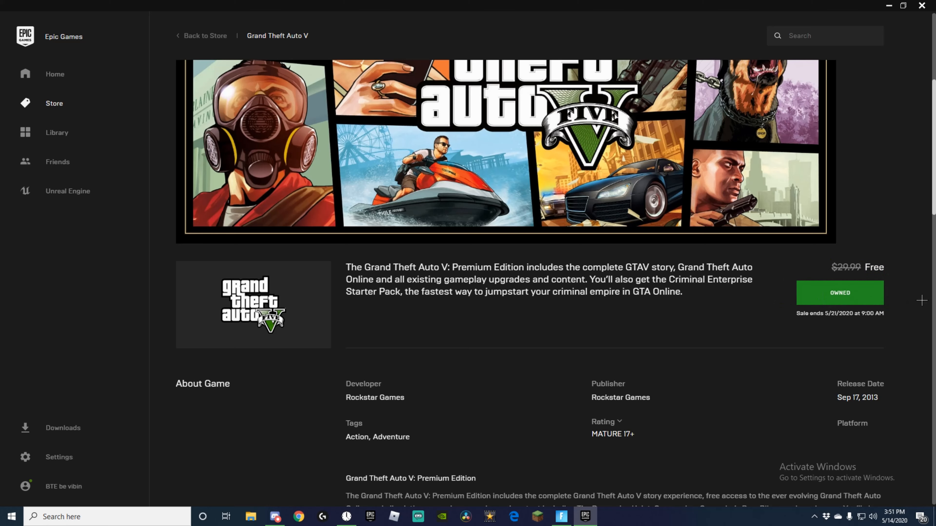
pyautogui.click(57, 132)
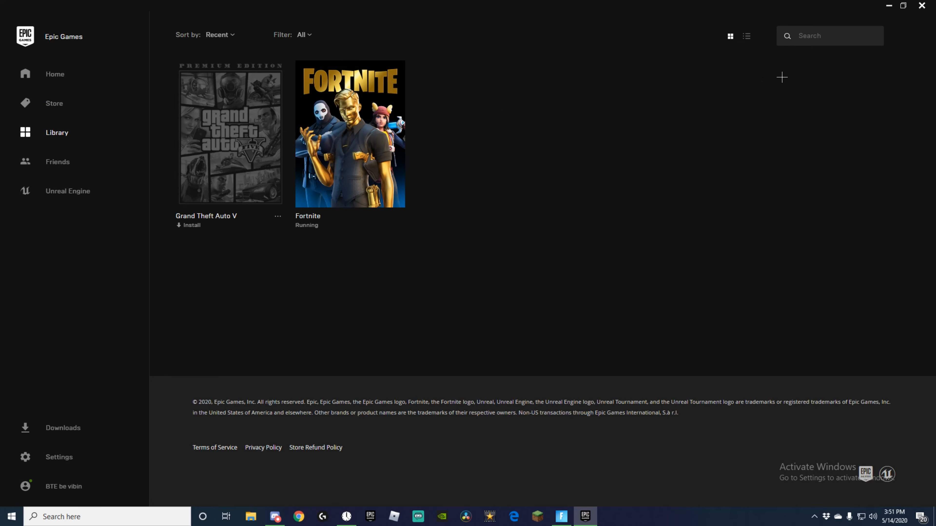
pyautogui.moveTo(546, 139)
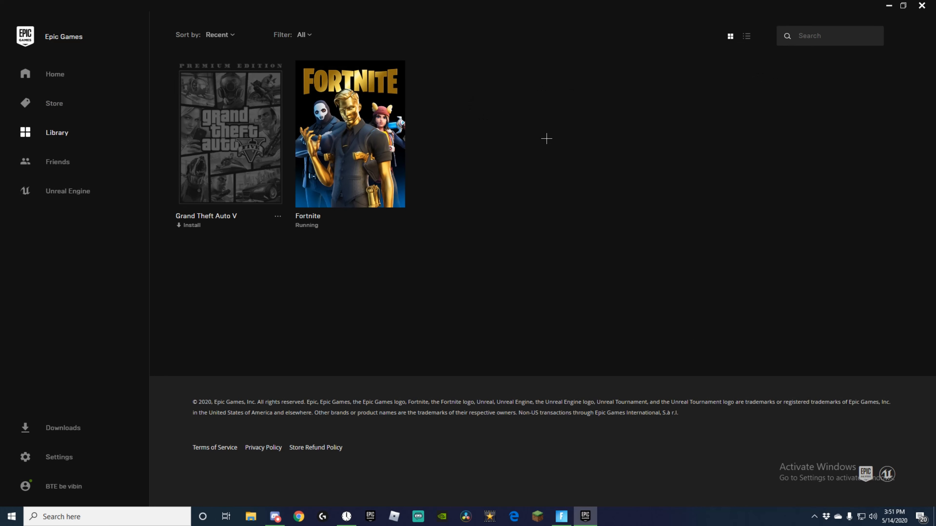
pyautogui.moveTo(226, 104)
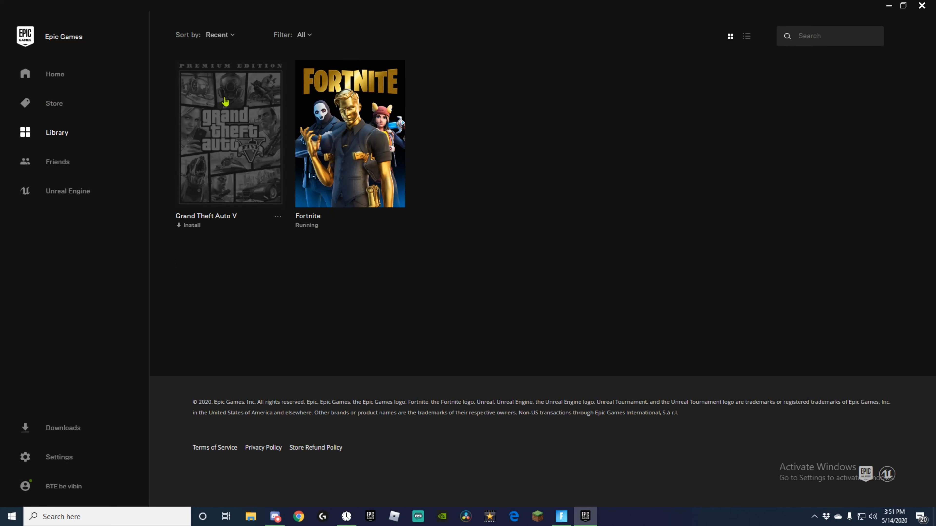
pyautogui.moveTo(247, 18)
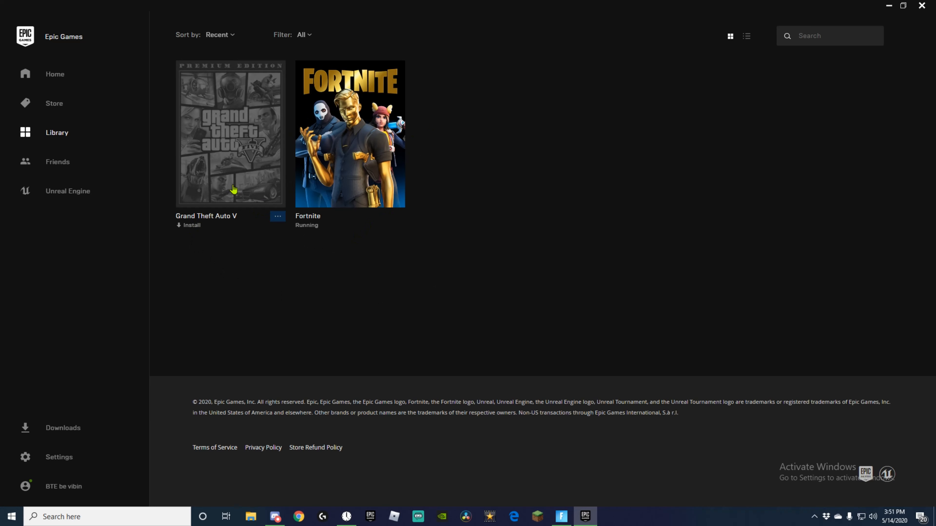
# - Start installing Grand Theft Auto V from its library tile, showing the D:\GTAV install-location dialog
pyautogui.click(192, 225)
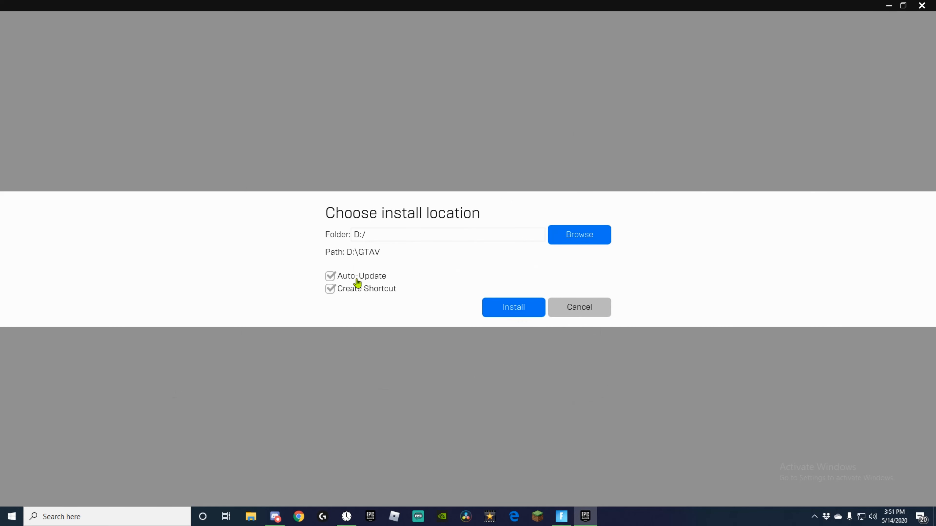
pyautogui.moveTo(480, 227)
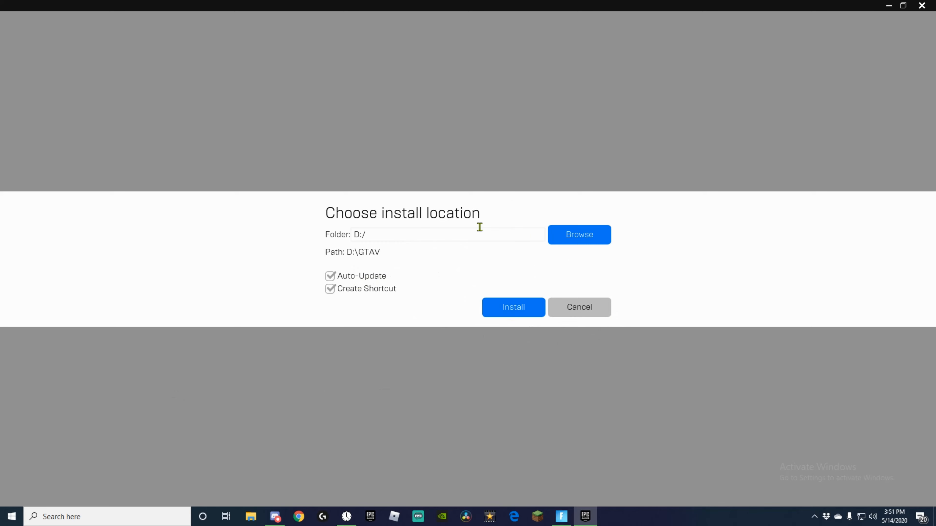
pyautogui.moveTo(132, 217)
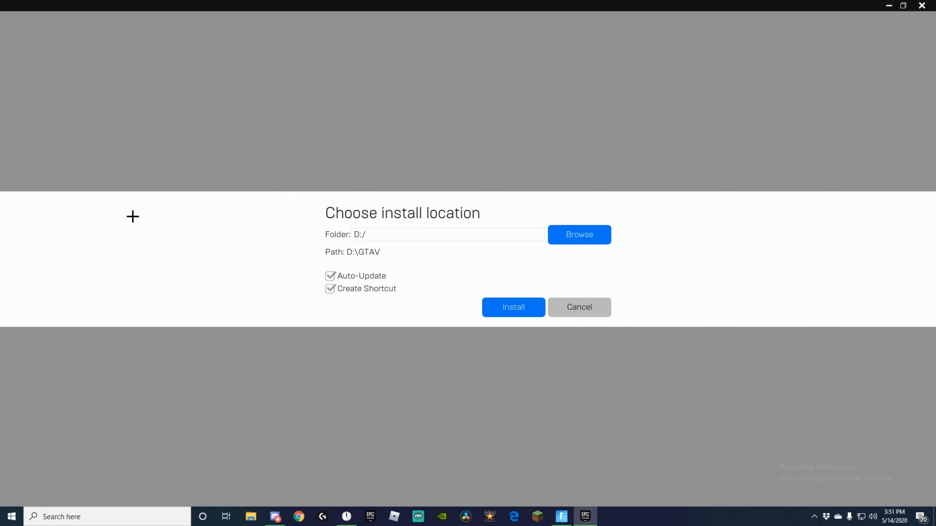
pyautogui.moveTo(257, 349)
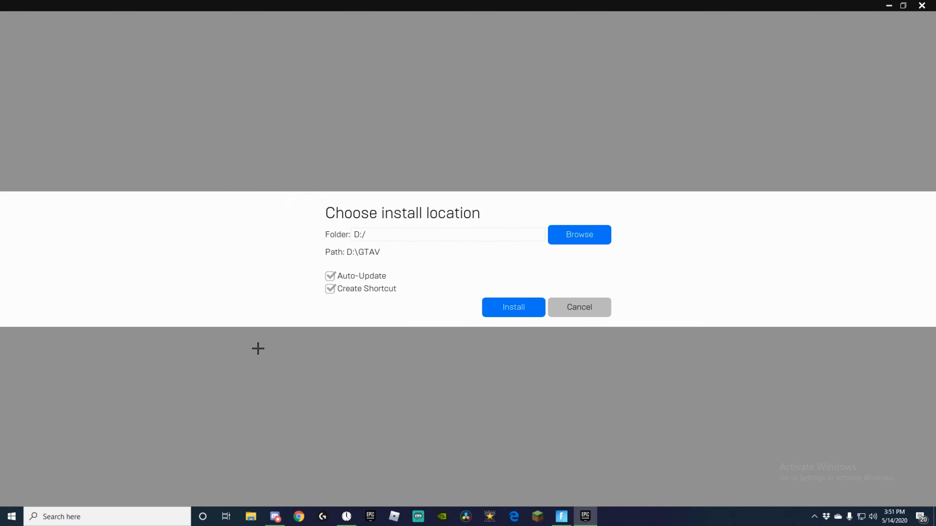
pyautogui.moveTo(460, 295)
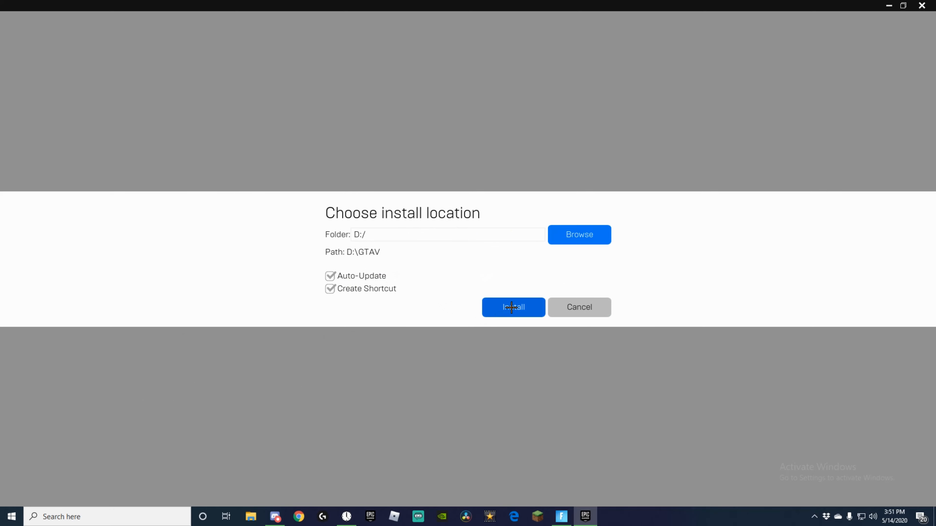
# - Confirm installation to D:\GTAV so the library entry shows Installing
pyautogui.click(514, 307)
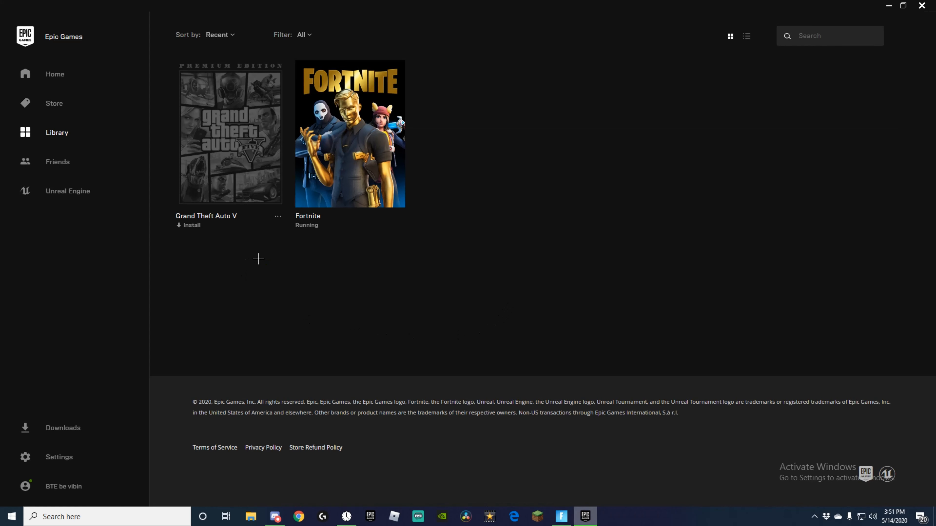
pyautogui.click(189, 226)
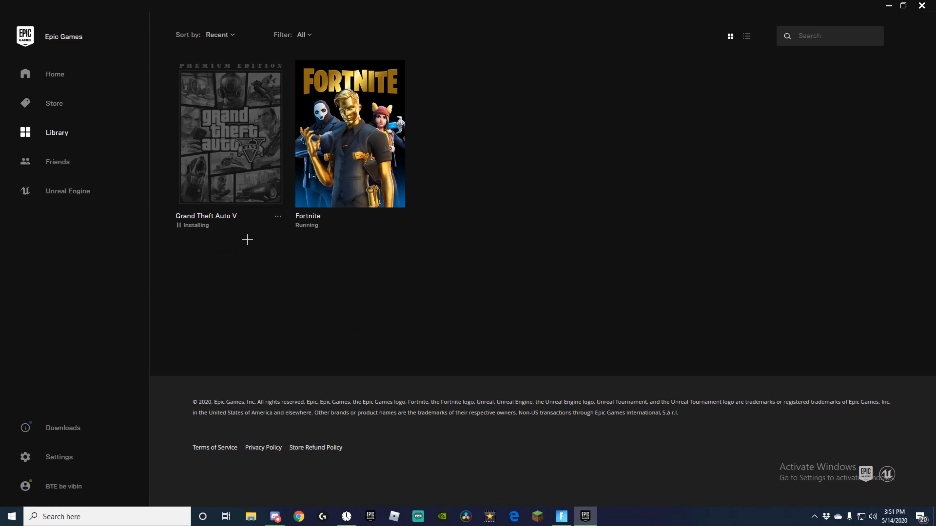
pyautogui.moveTo(48, 88)
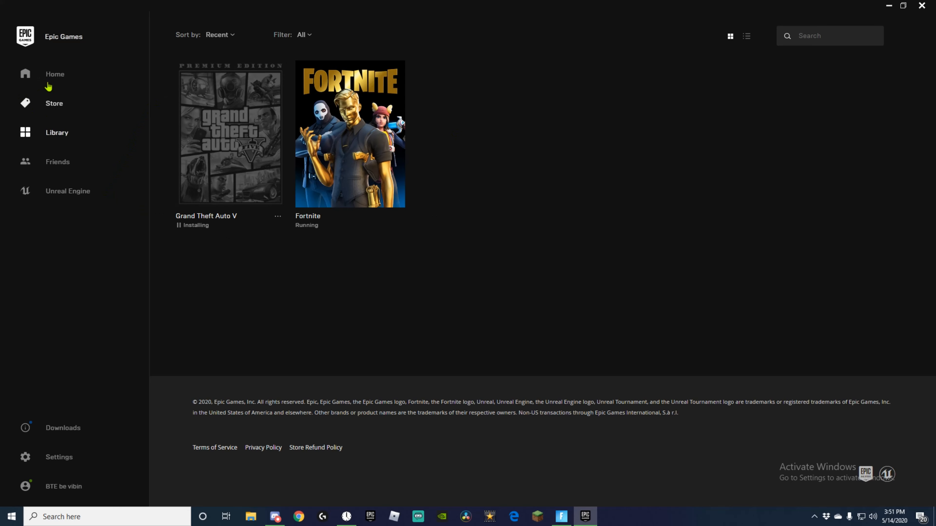